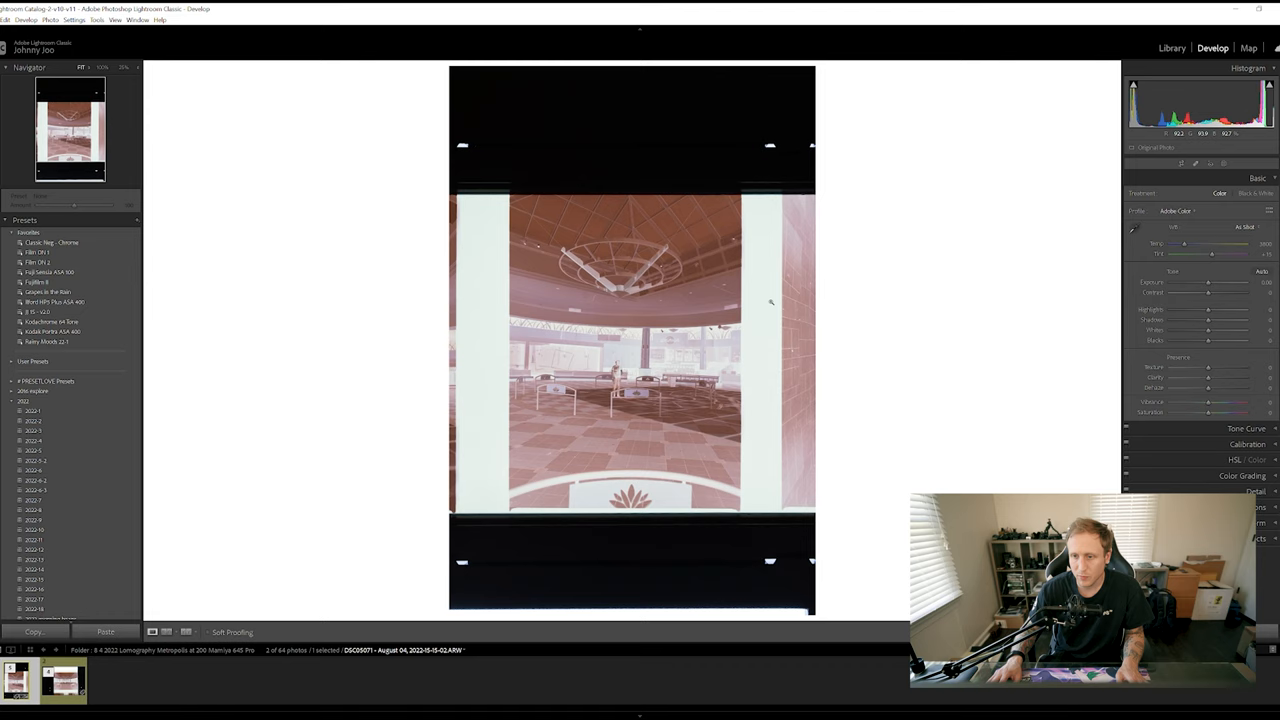
pyautogui.moveTo(850, 155)
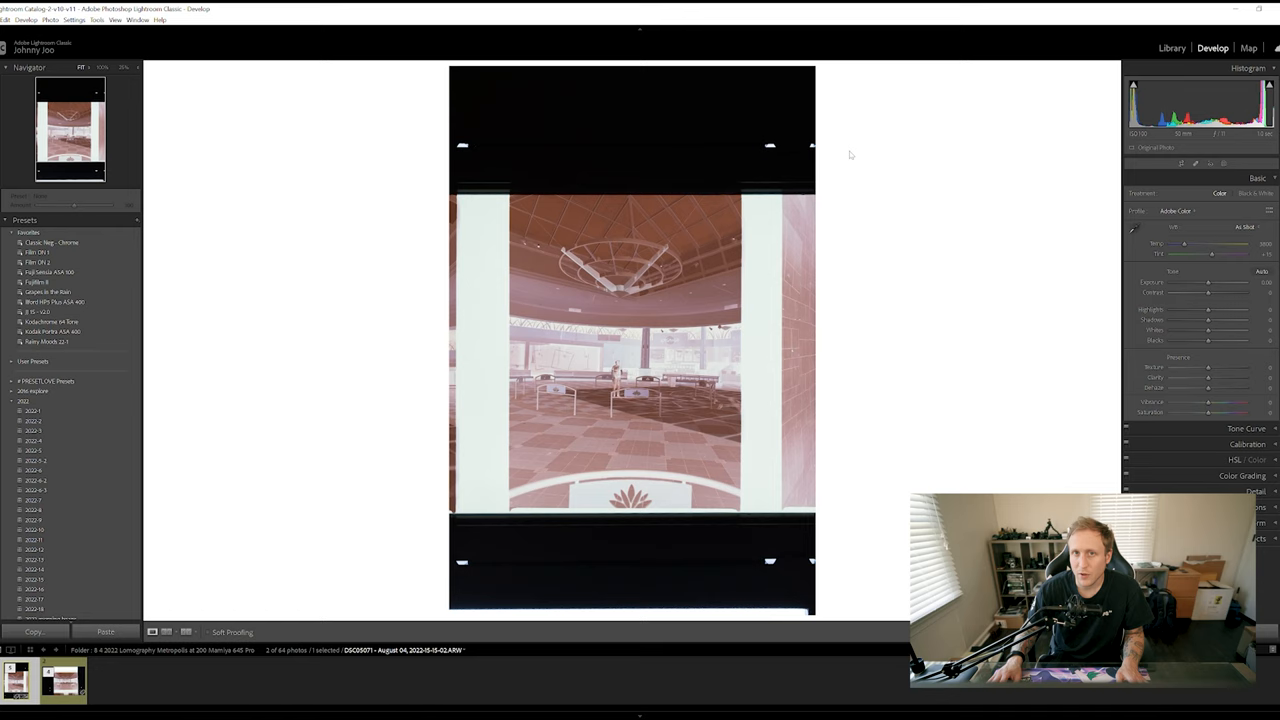
pyautogui.moveTo(765, 305)
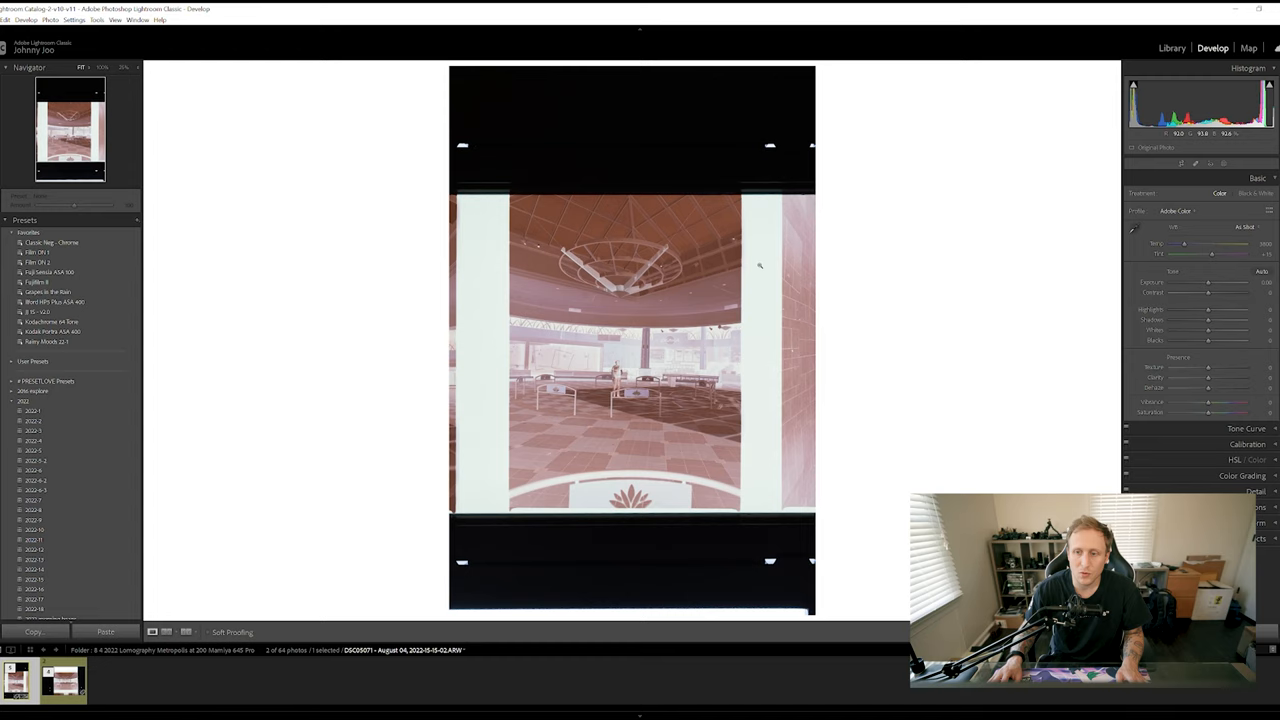
# Click a neutral spot on the atrium negative as the white balance reference.
pyautogui.click(1133, 228)
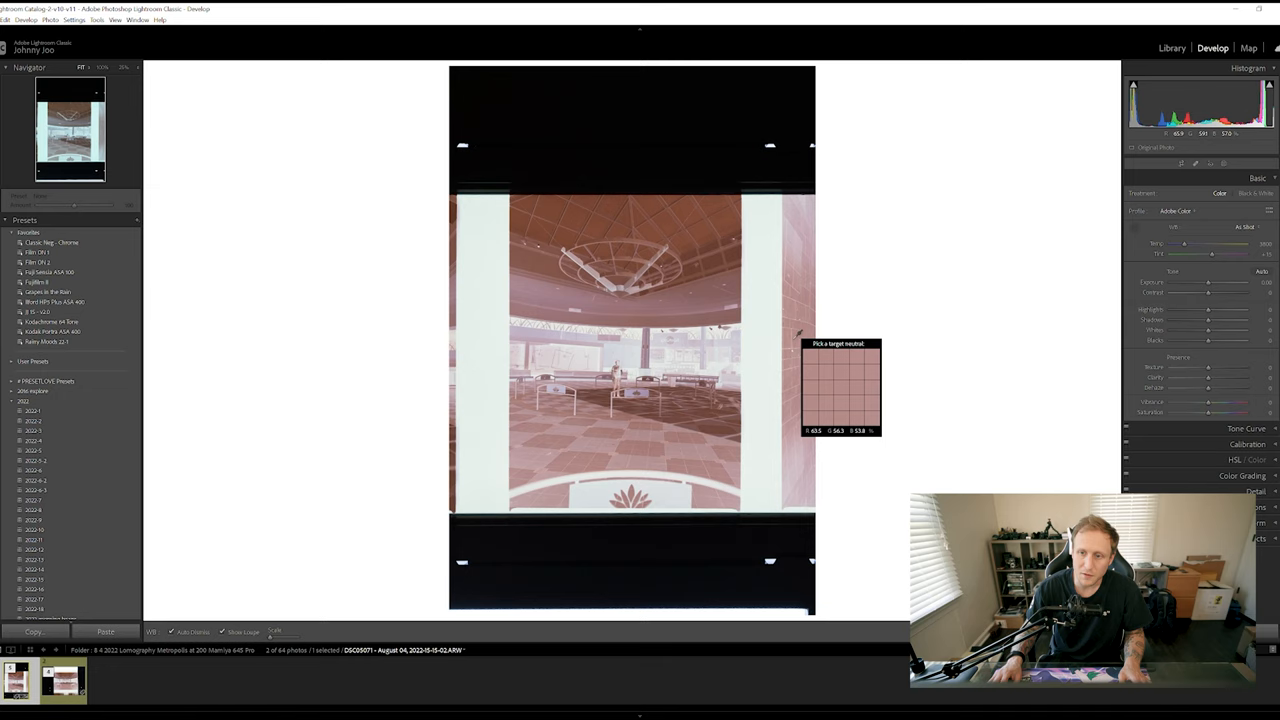
pyautogui.moveTo(657, 305)
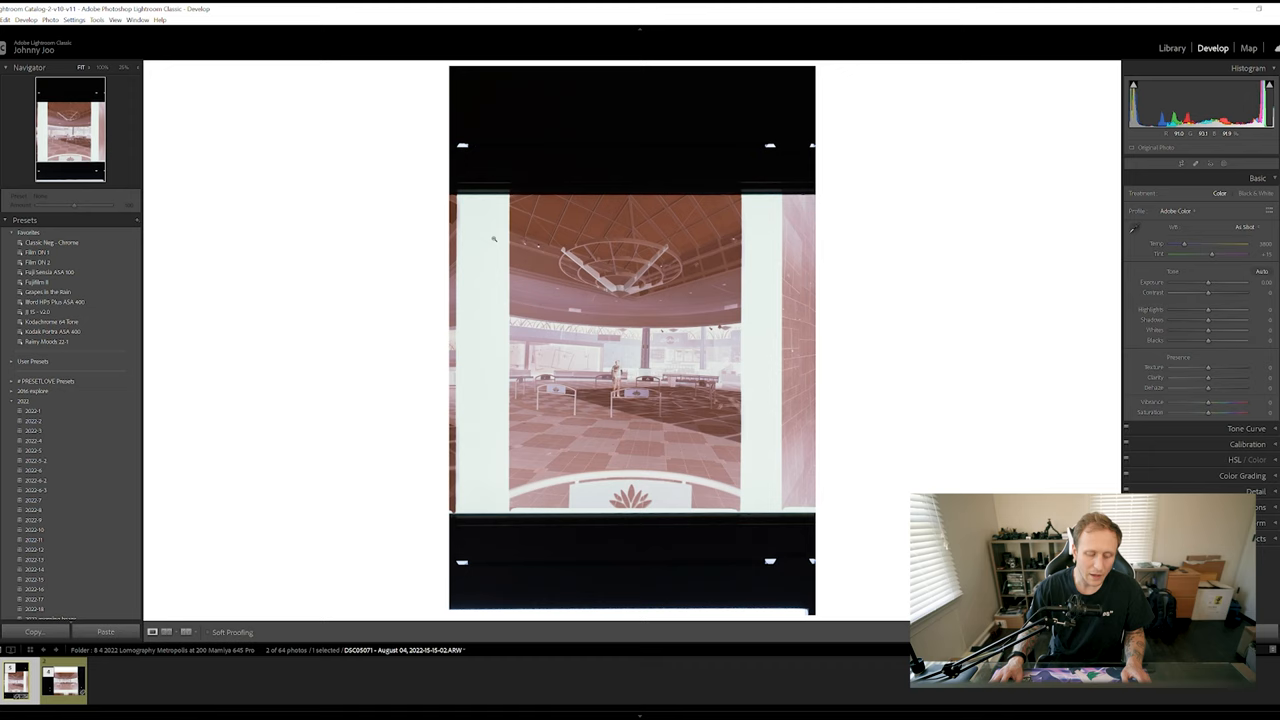
pyautogui.moveTo(865, 218)
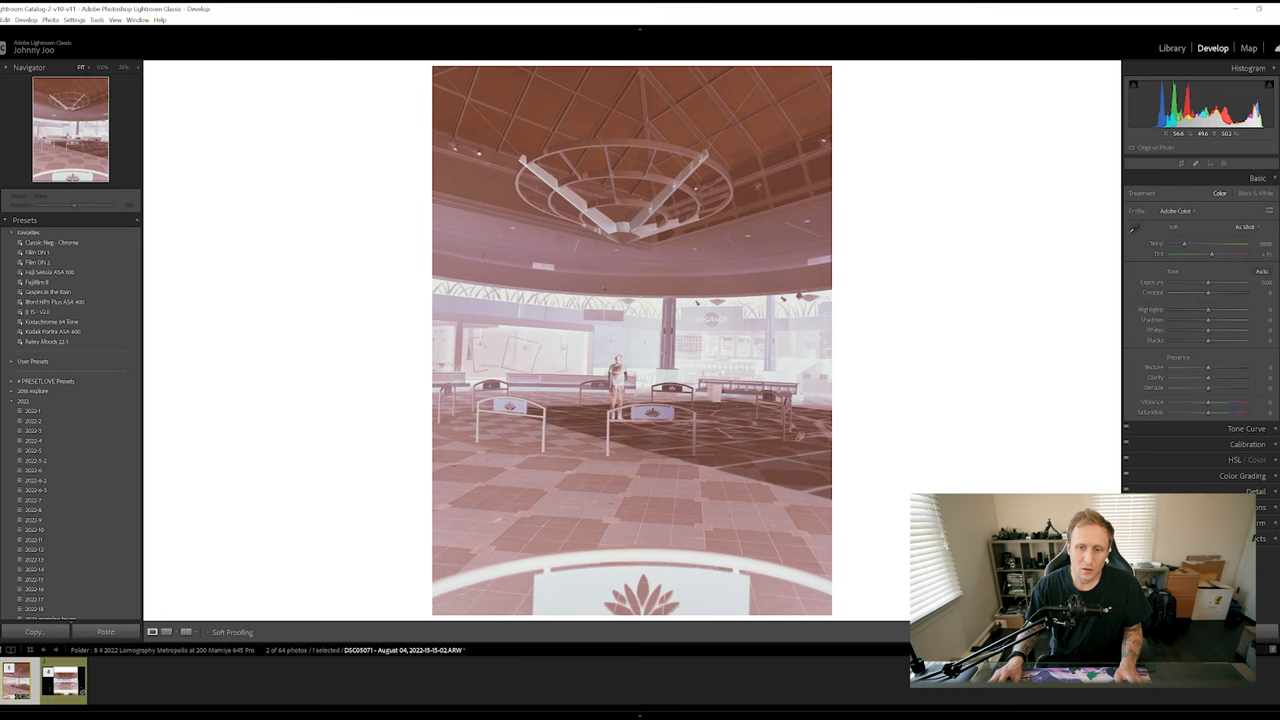
# Launch Negative Lab Pro on the cropped atrium negative and run the conversion.
pyautogui.click(7, 19)
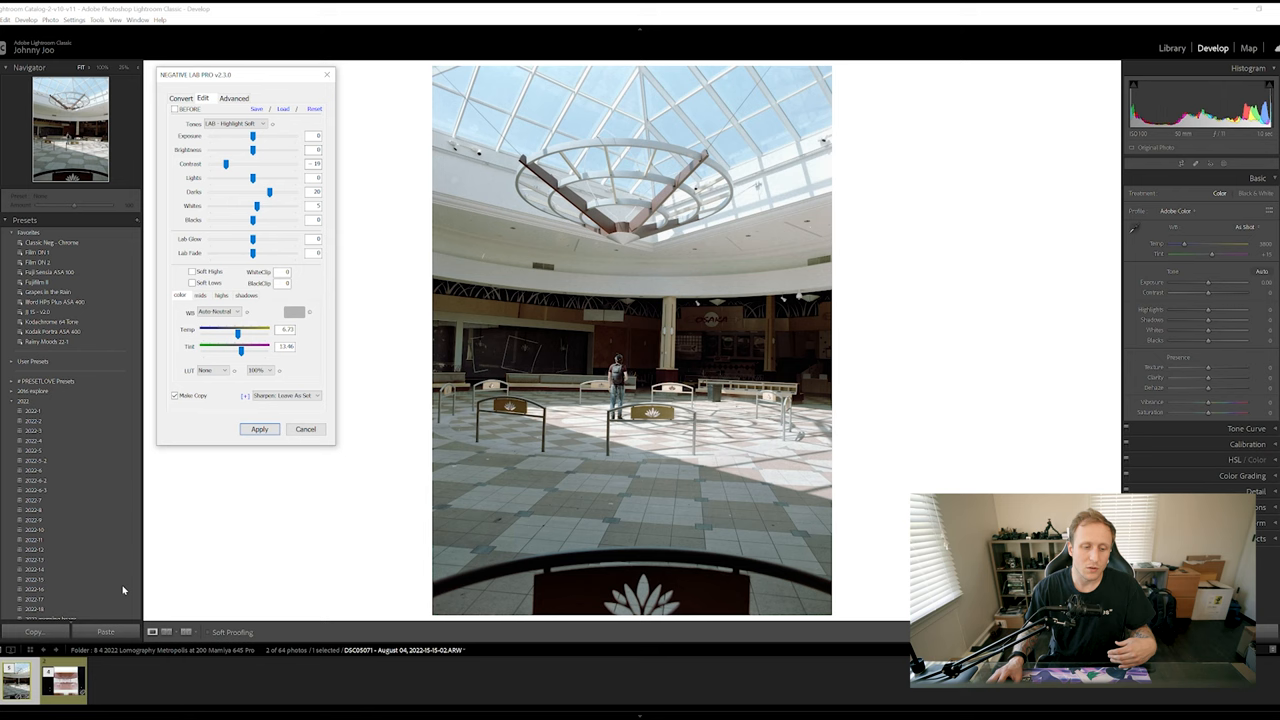
pyautogui.moveTo(163, 550)
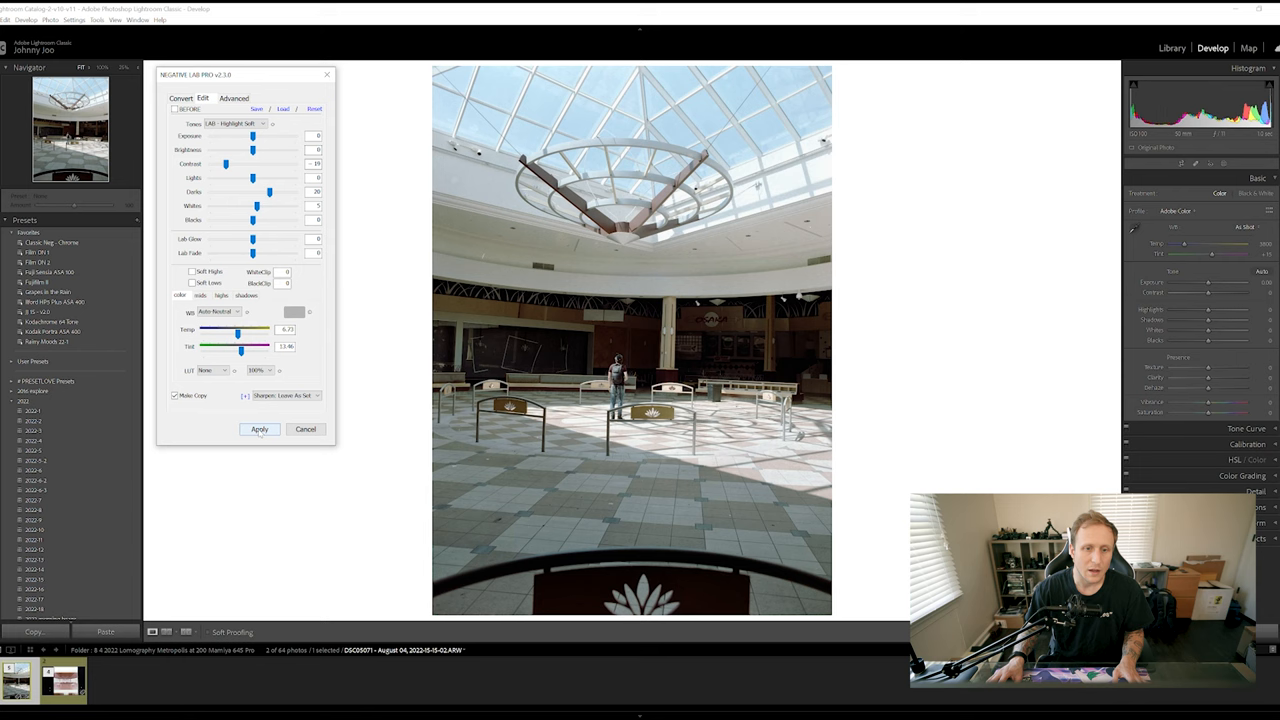
pyautogui.click(221, 295)
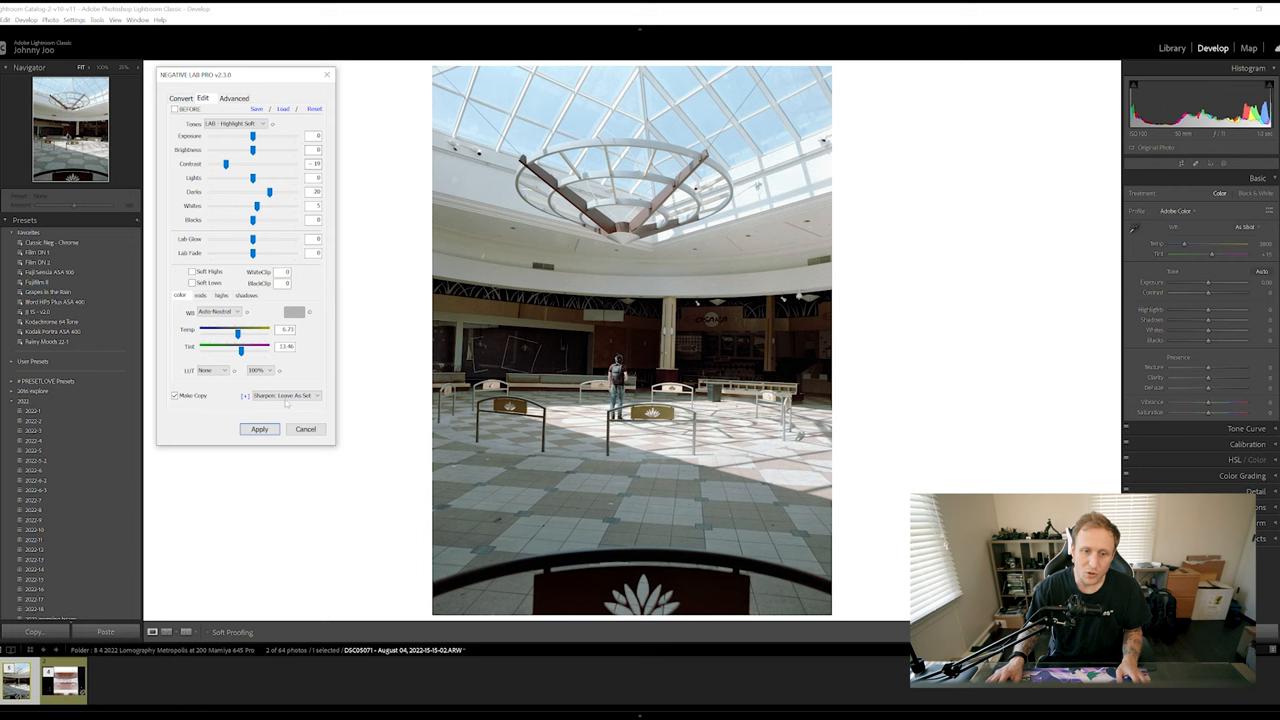
# Apply the conversion with Make Copy, producing a positive TIFF of the atrium.
pyautogui.click(259, 429)
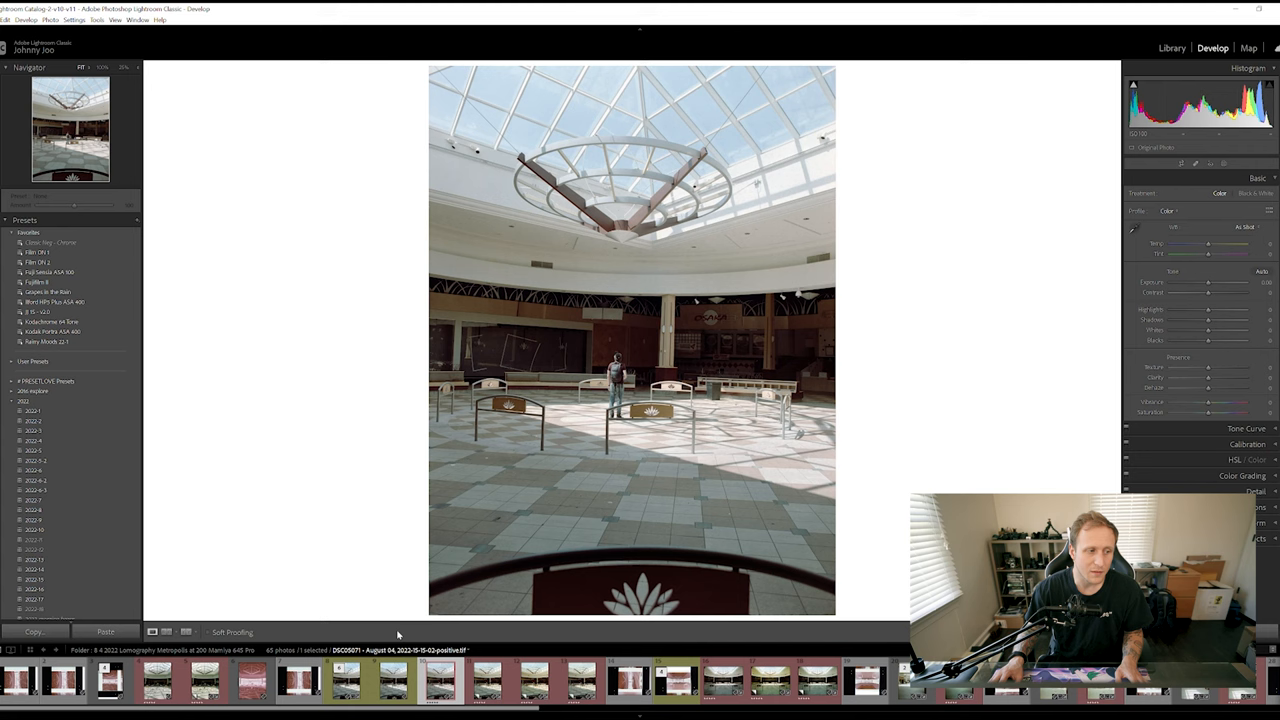
pyautogui.hscroll(3)
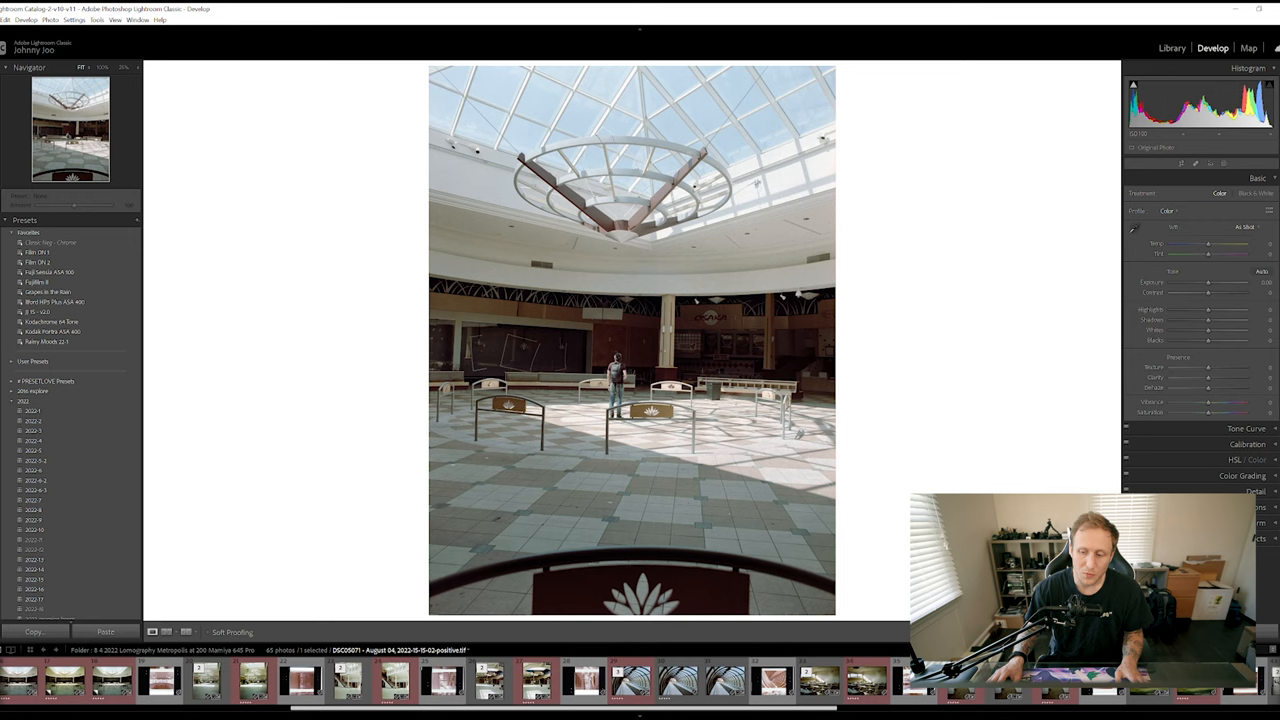